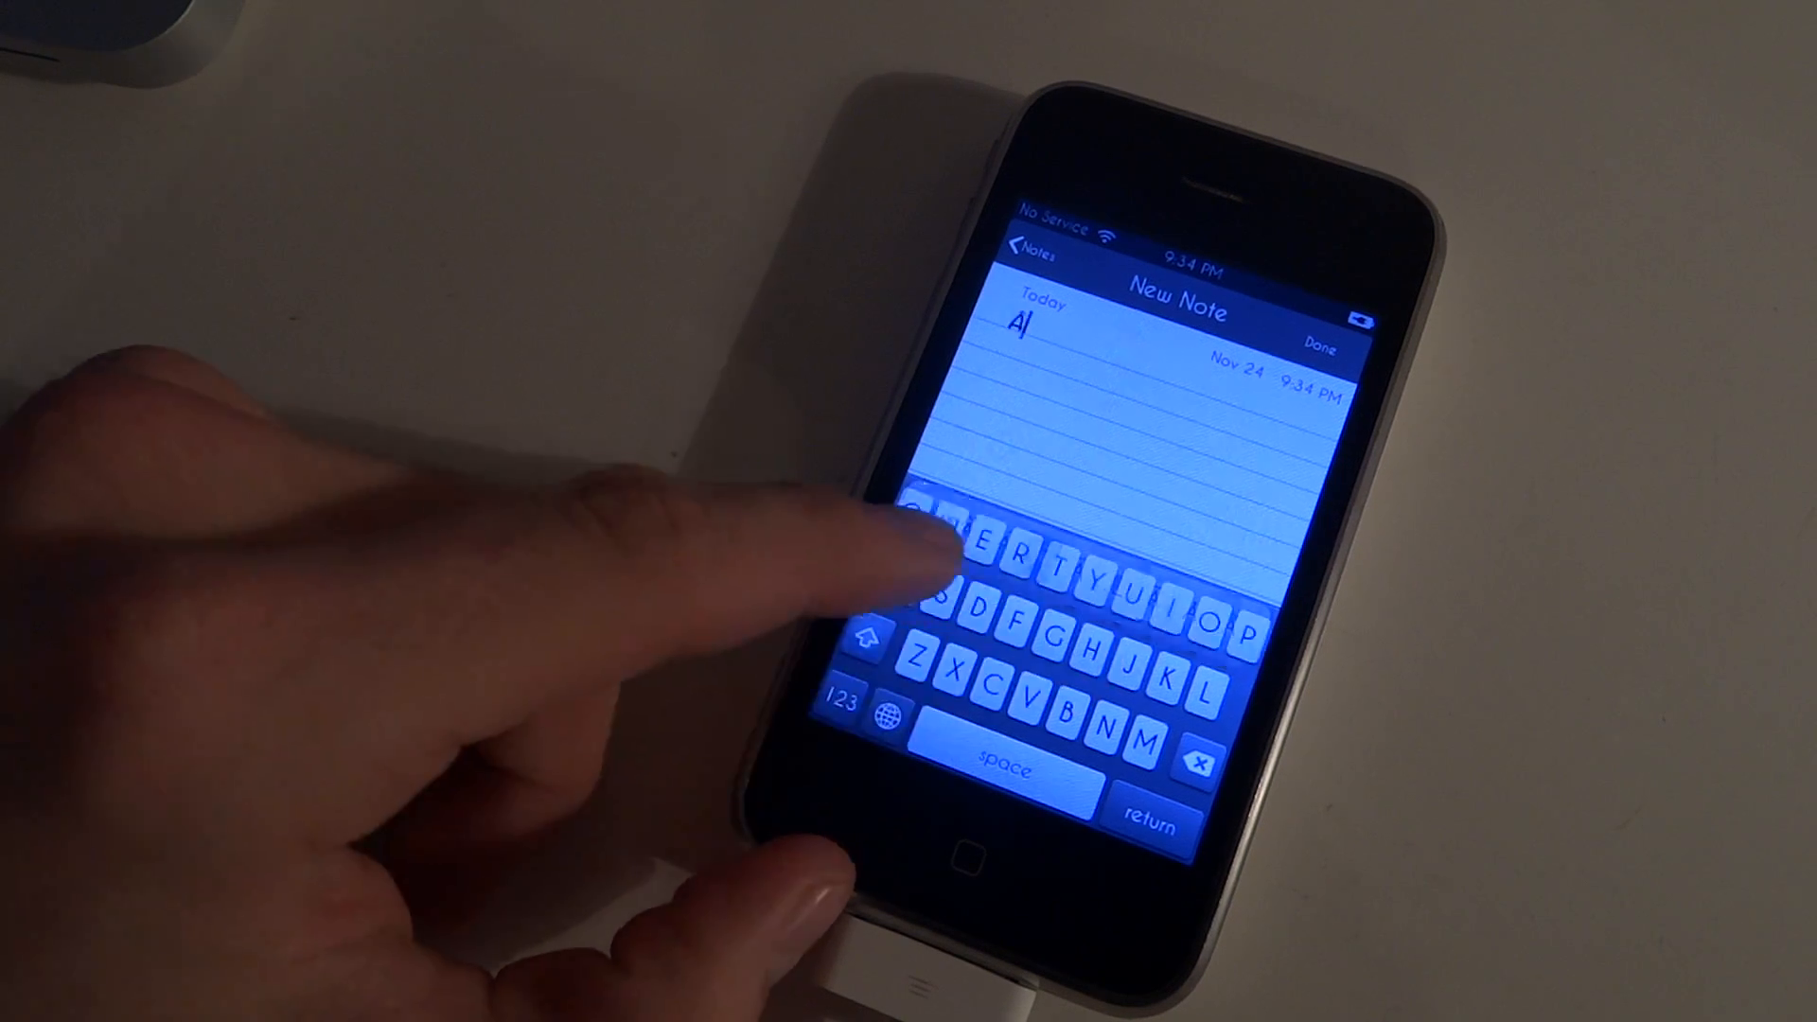
# - Check the A key's current accents, then reach the TextInput folder in Library
pyautogui.click(1200, 763)
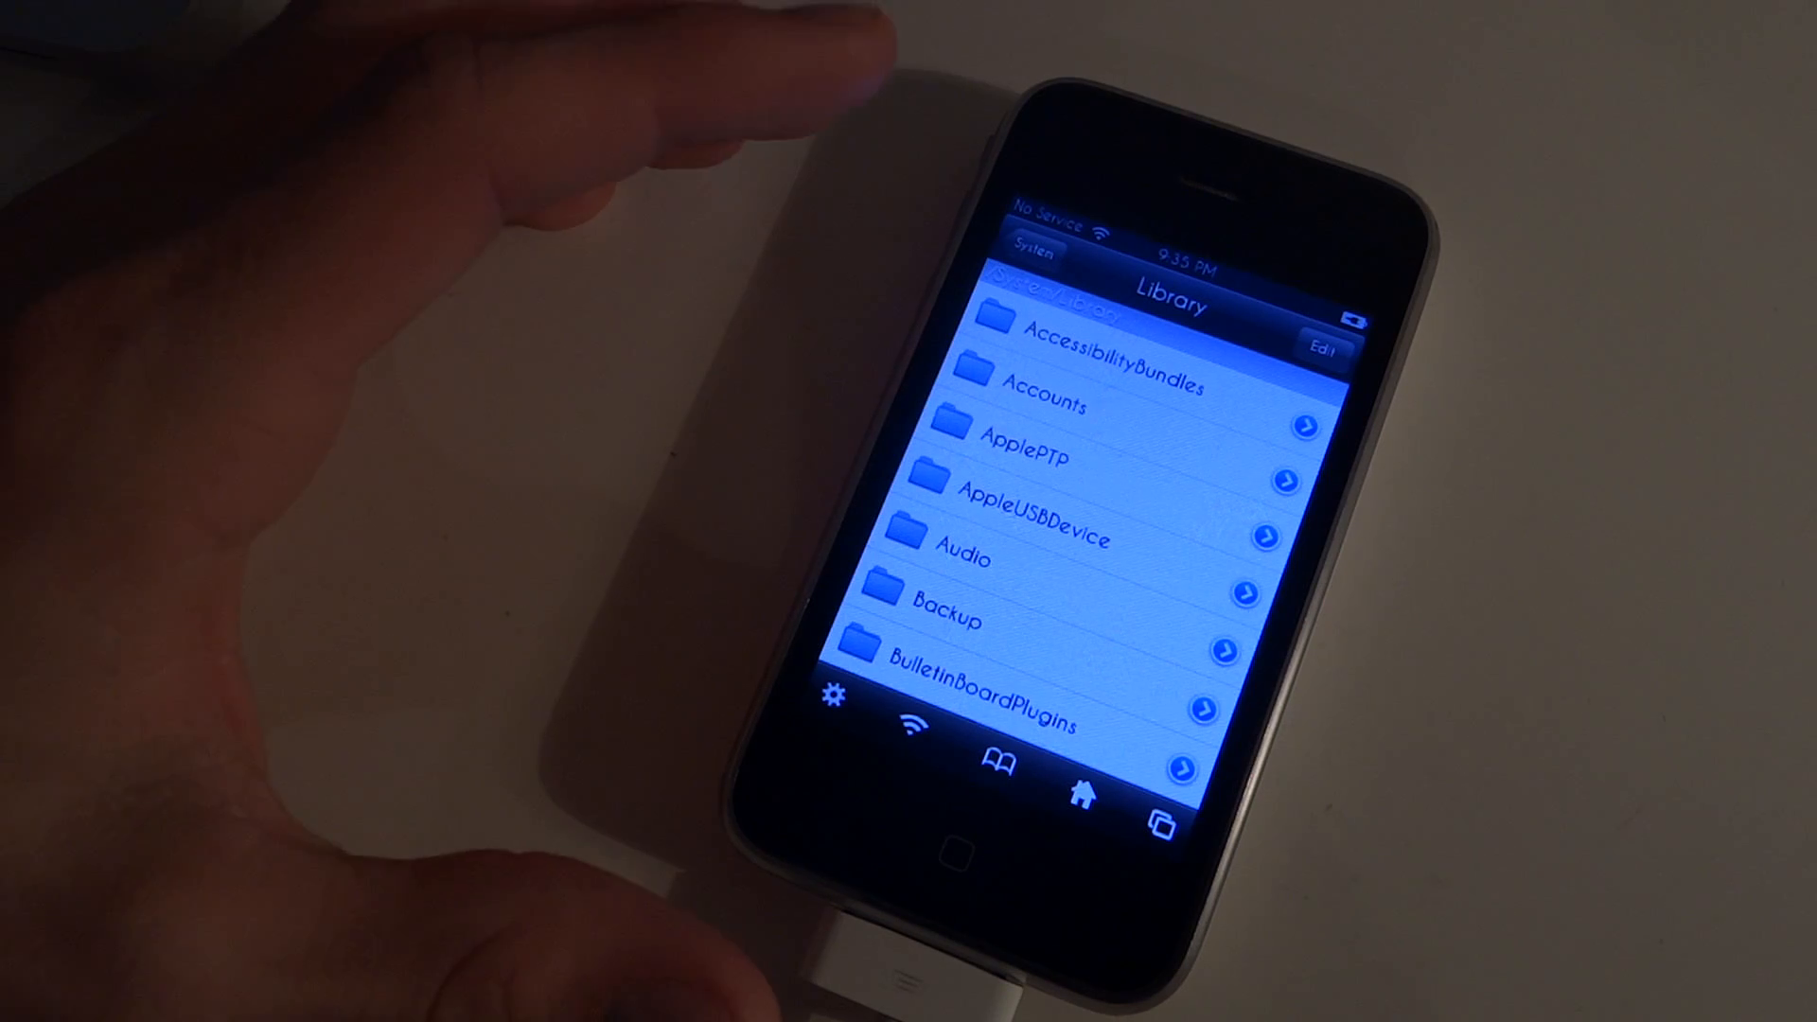
pyautogui.scroll(3)
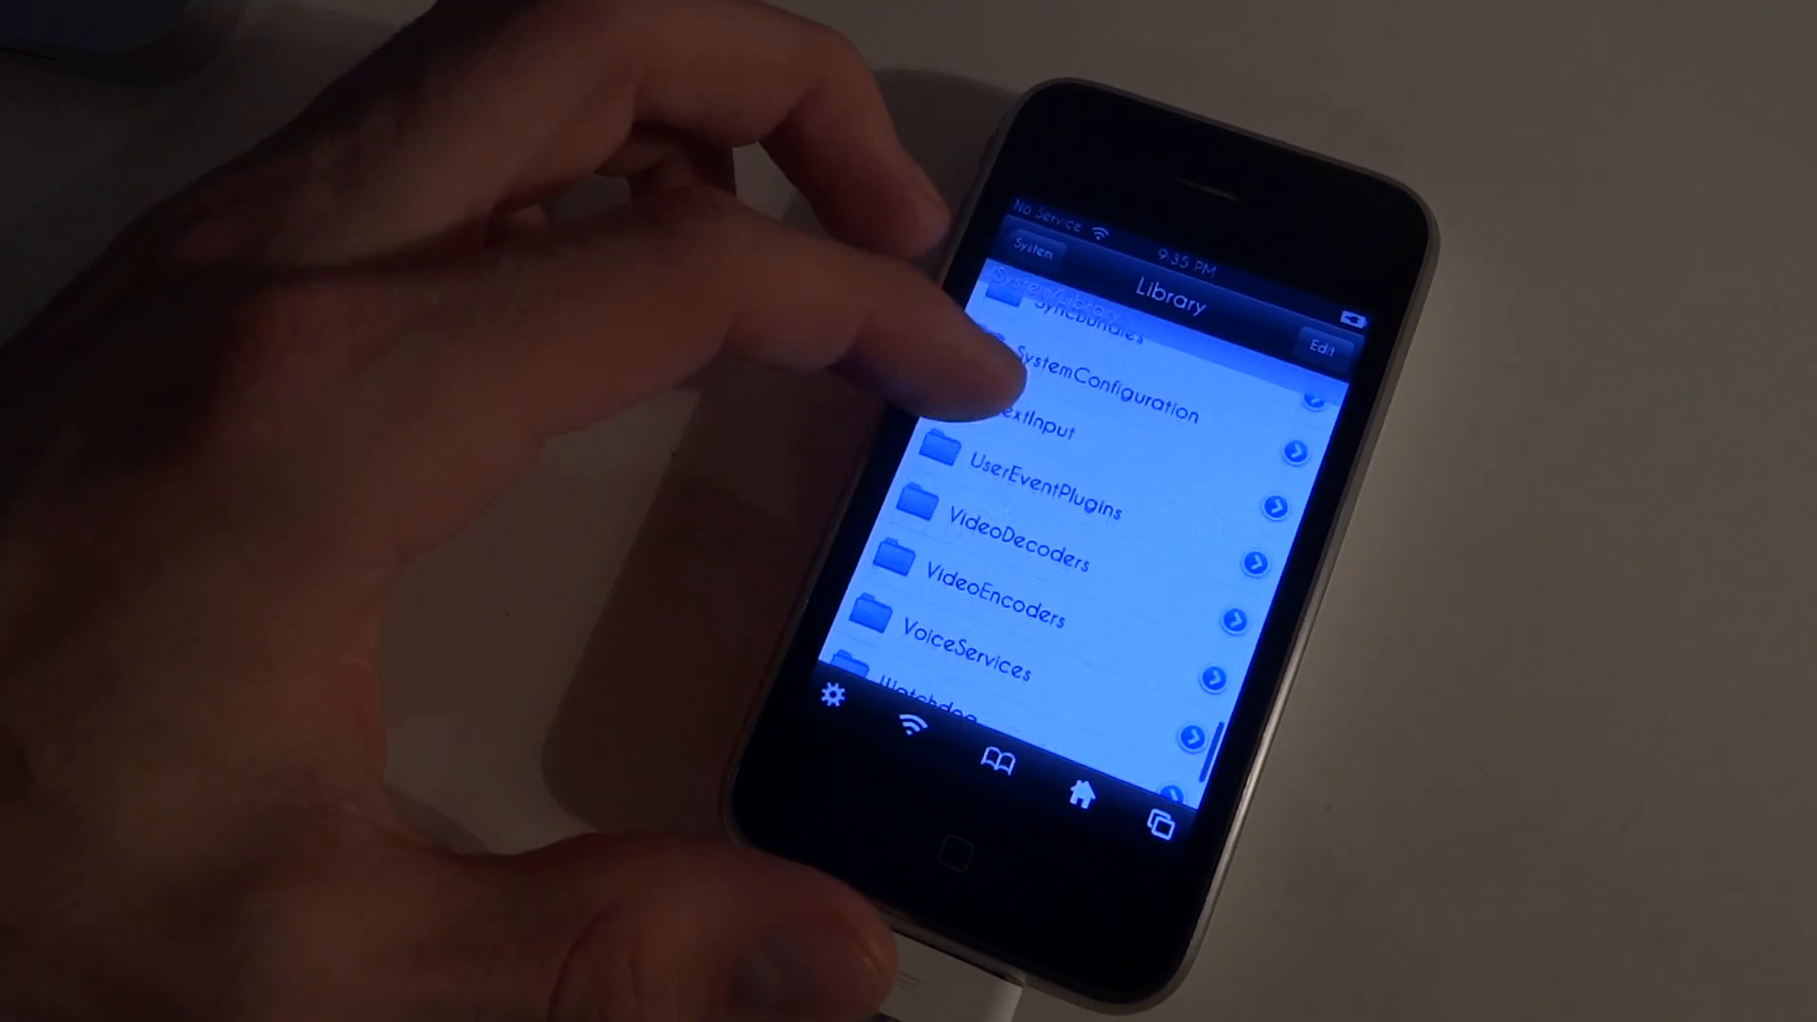
pyautogui.click(1032, 432)
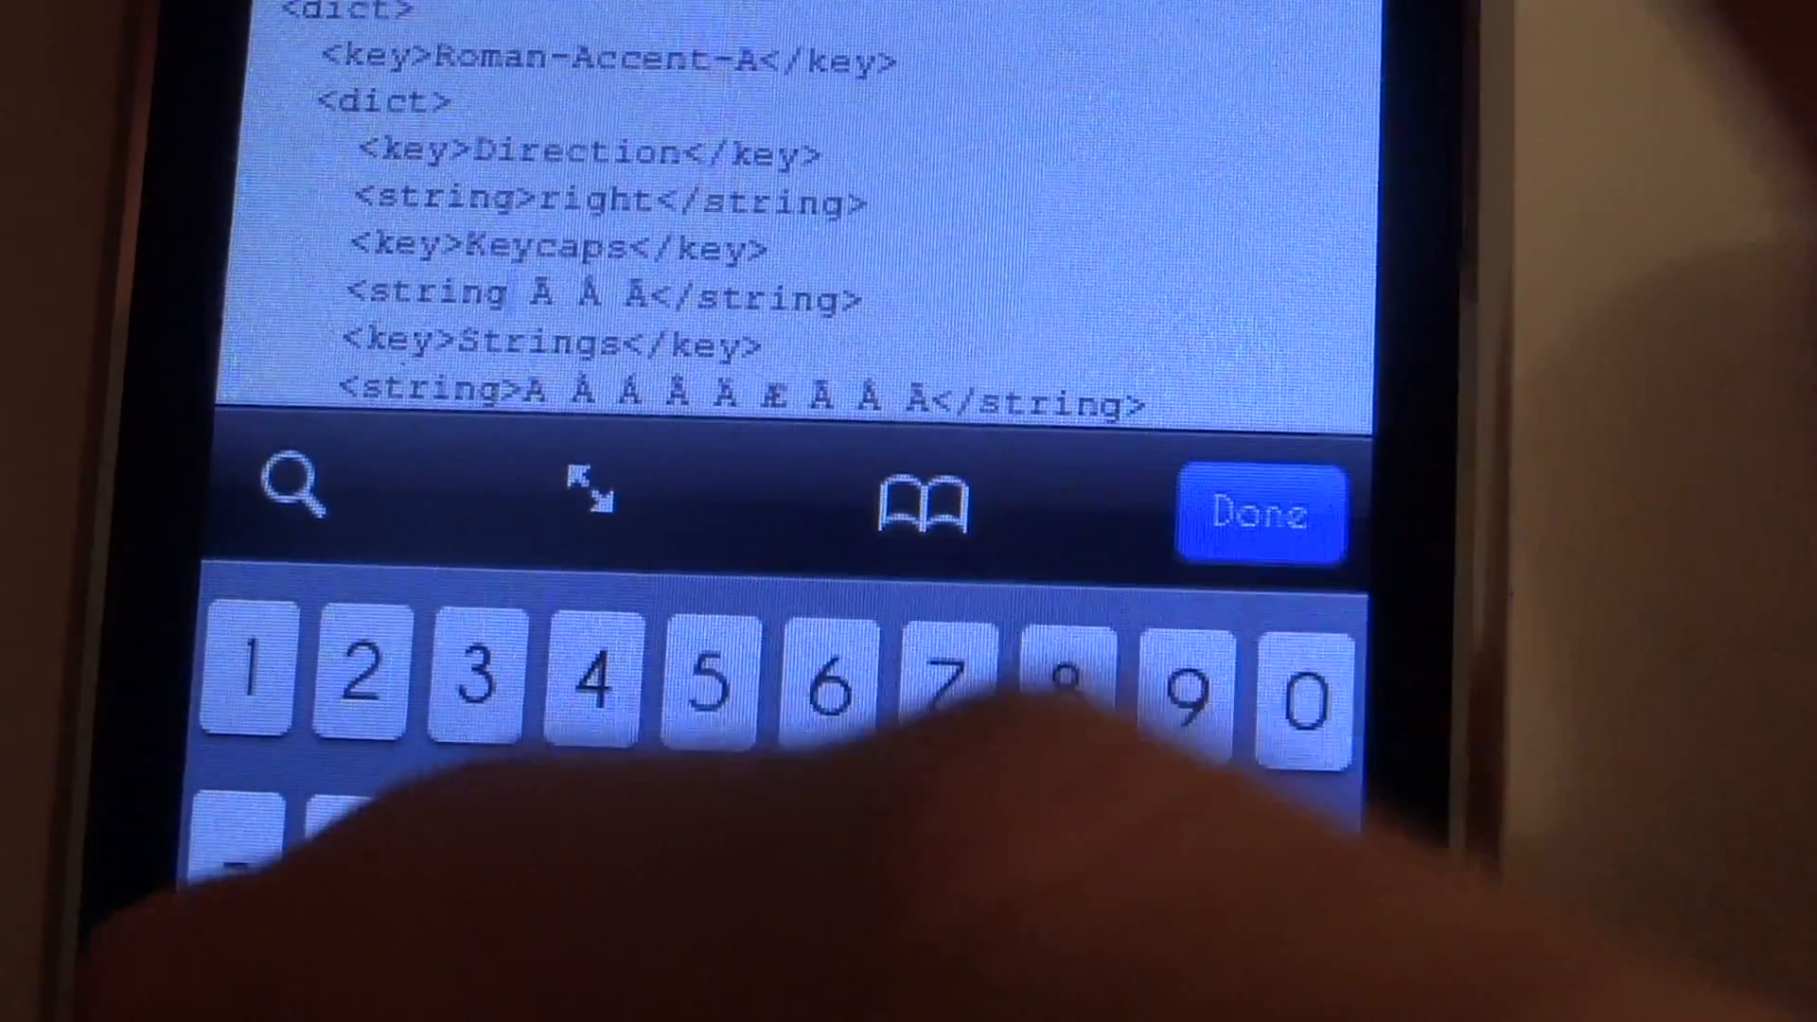
# - Trim the Roman-Accent-A Keycaps and Strings lines to one accented A
pyautogui.click(556, 295)
pyautogui.write('<dict>')
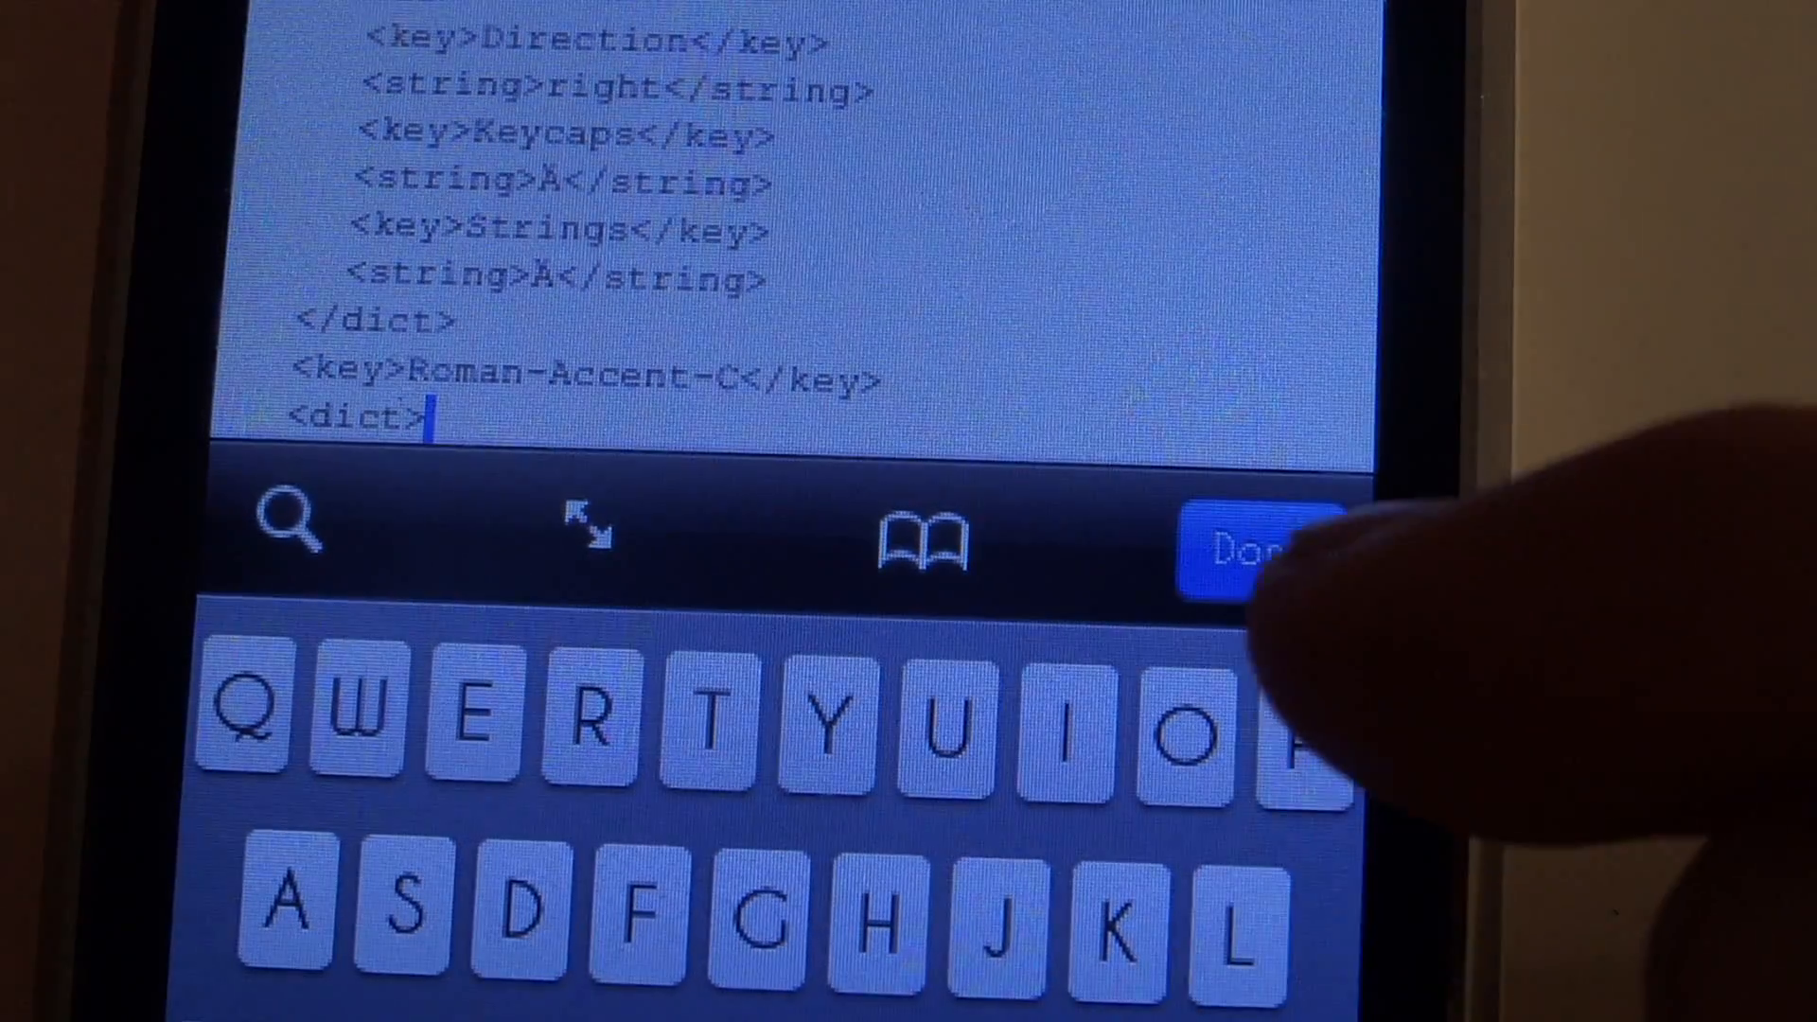
# - Select the Roman-Accent-A dict block through </dict> and finish editing with Done
pyautogui.click(1245, 541)
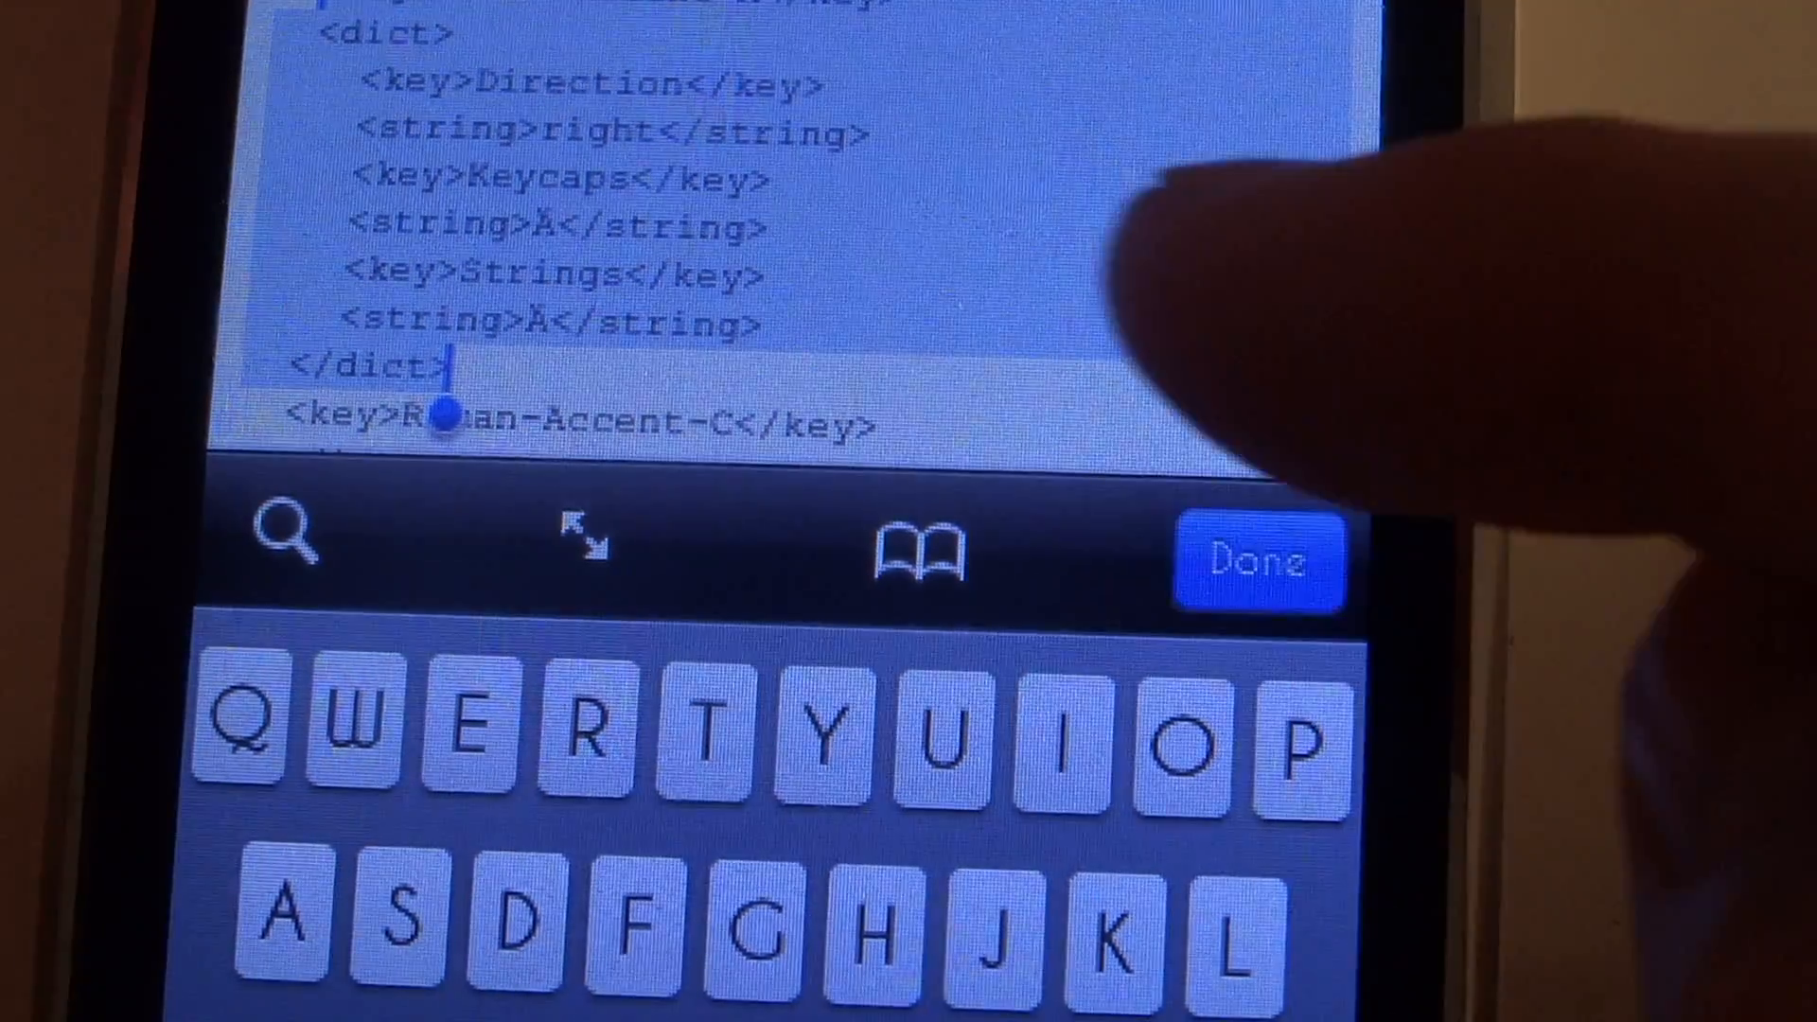
pyautogui.click(1261, 559)
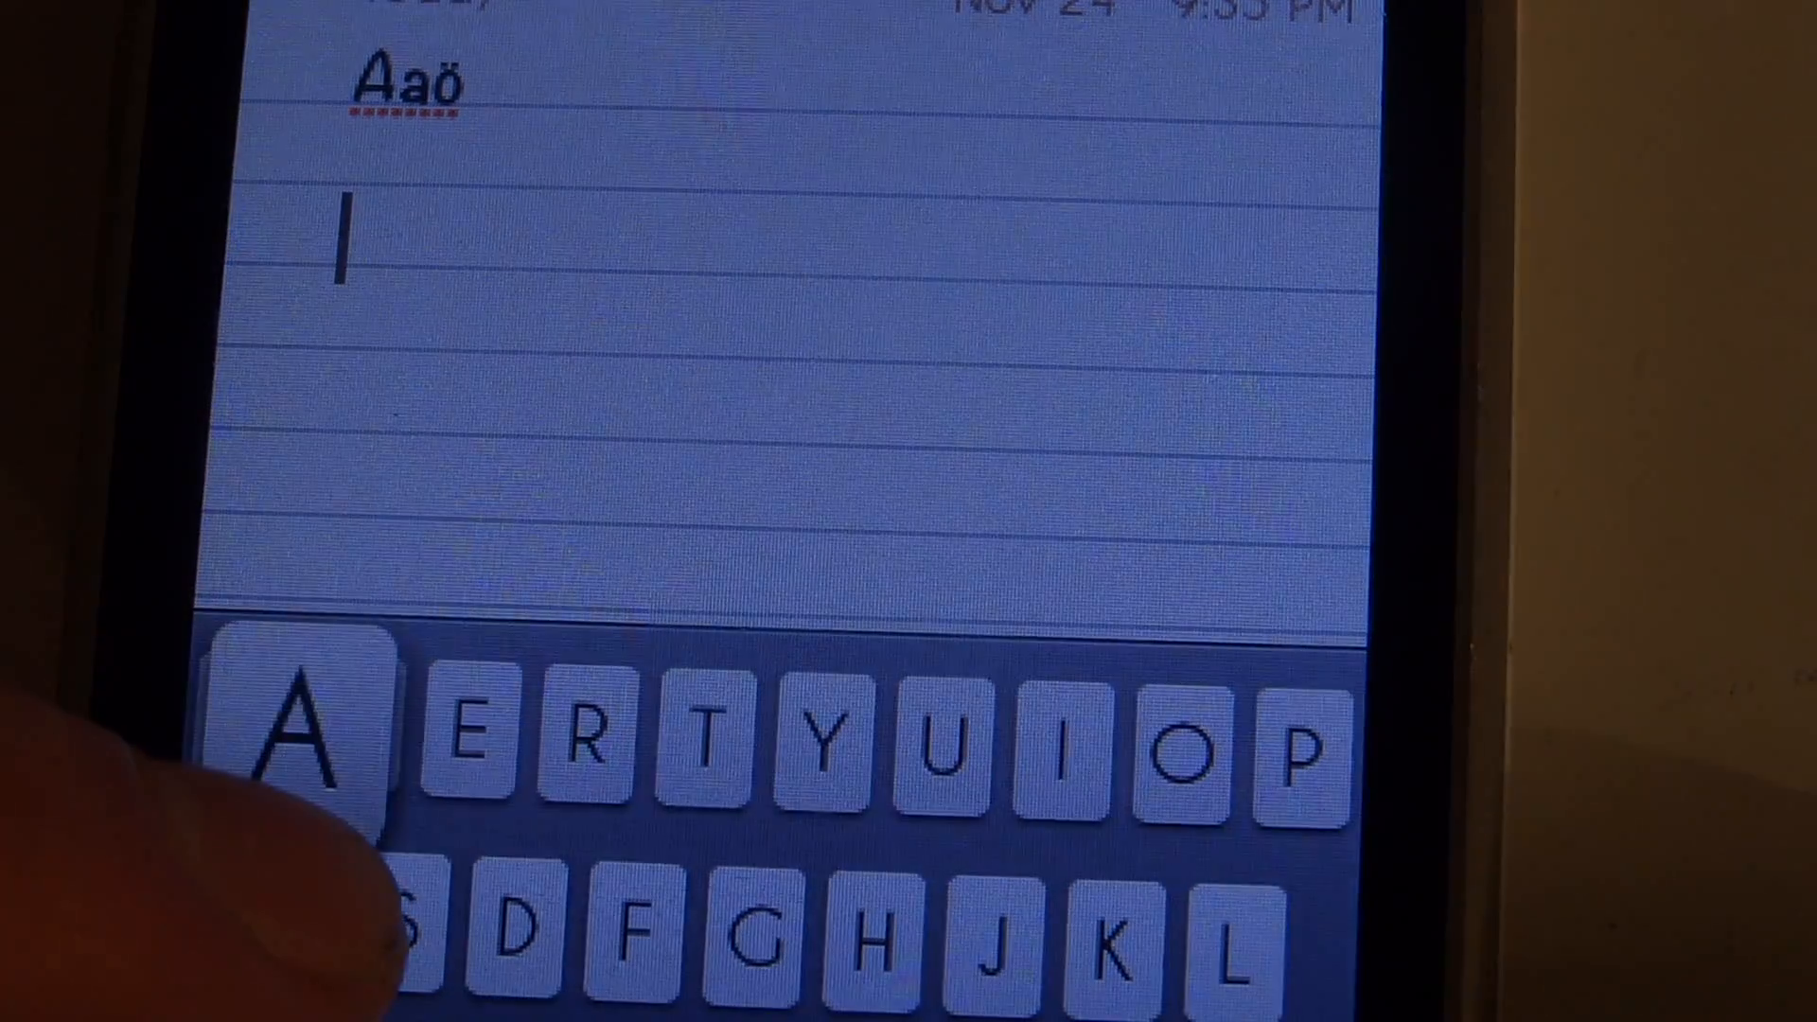
pyautogui.write('A')
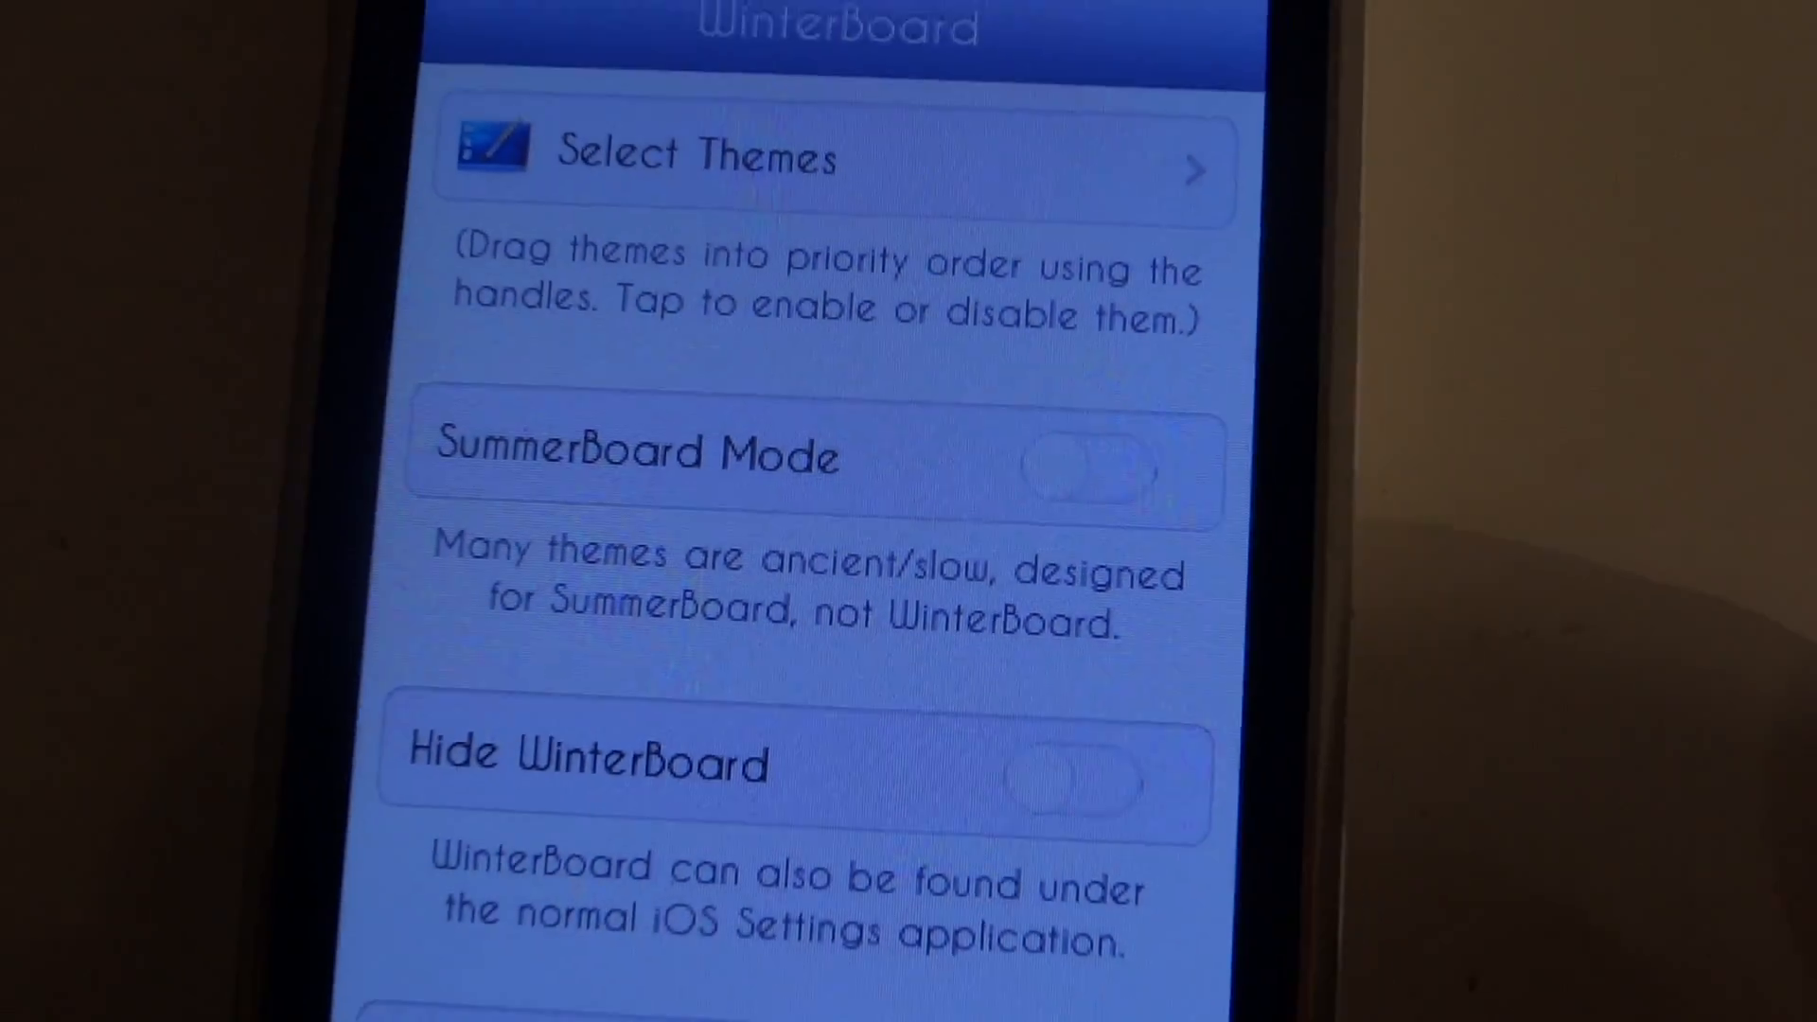
# - Check the theme list in WinterBoard, then respring the phone to apply the change
pyautogui.click(812, 157)
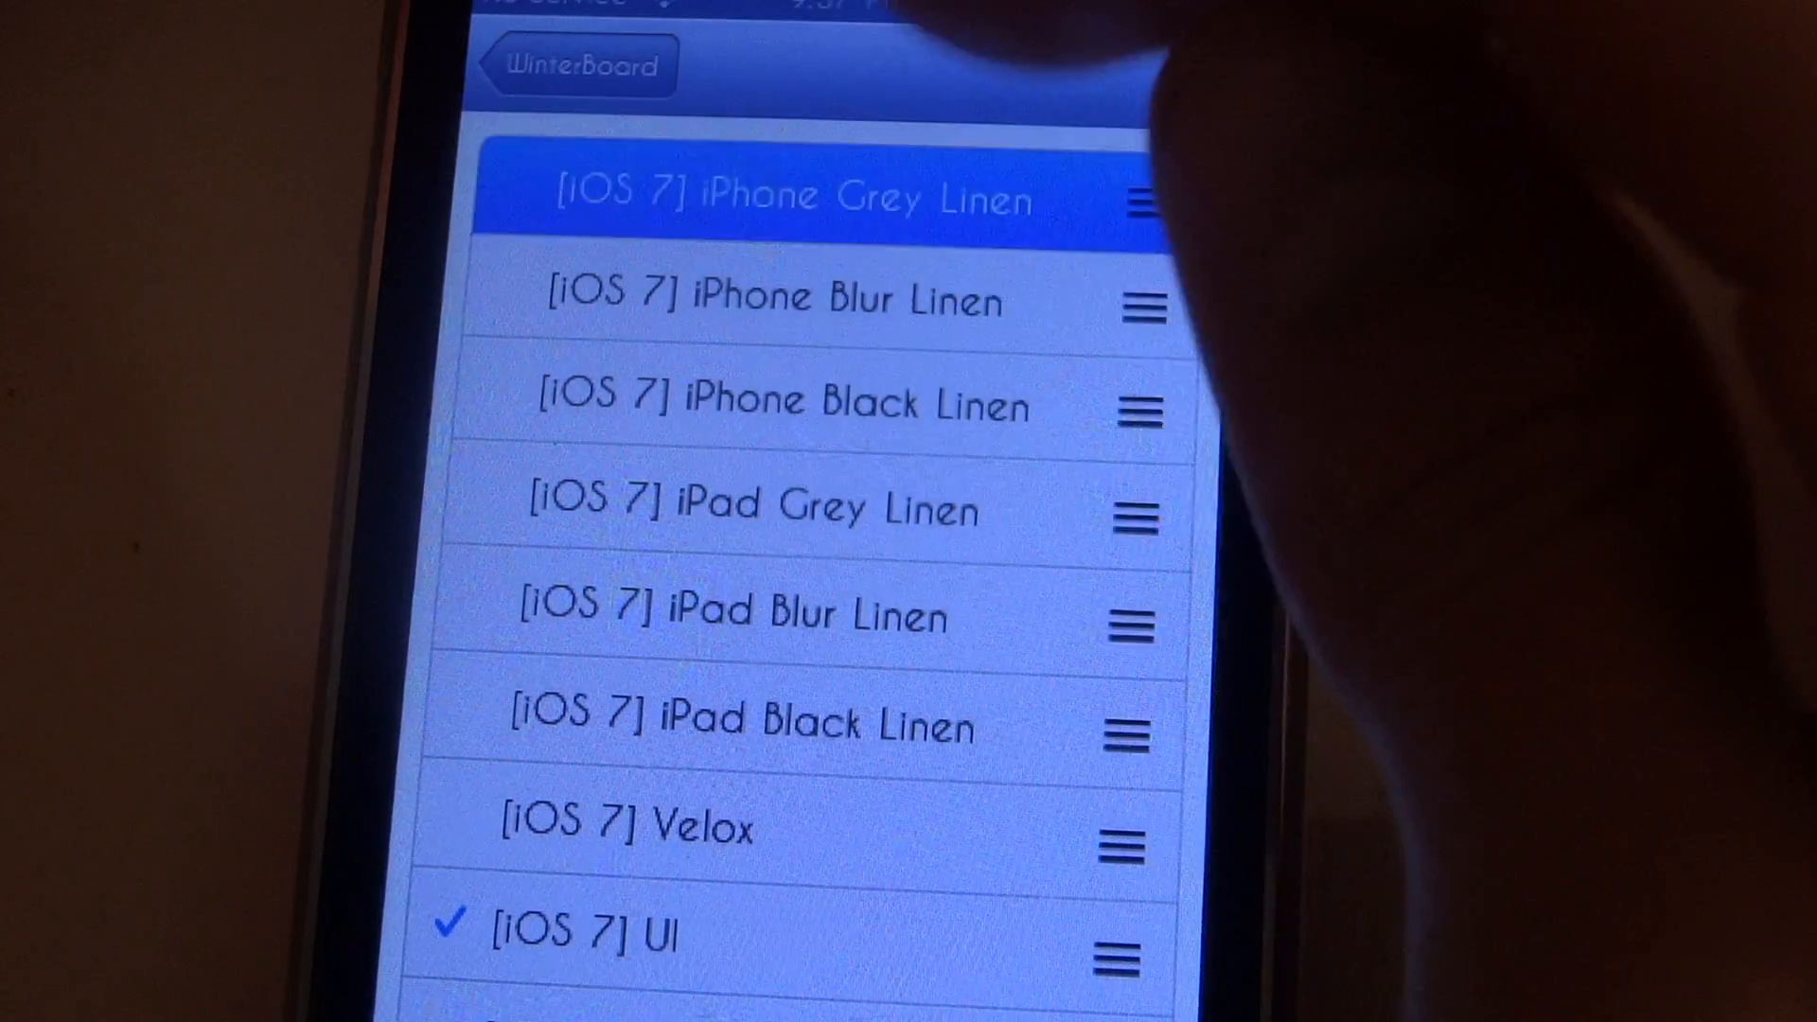
pyautogui.click(574, 65)
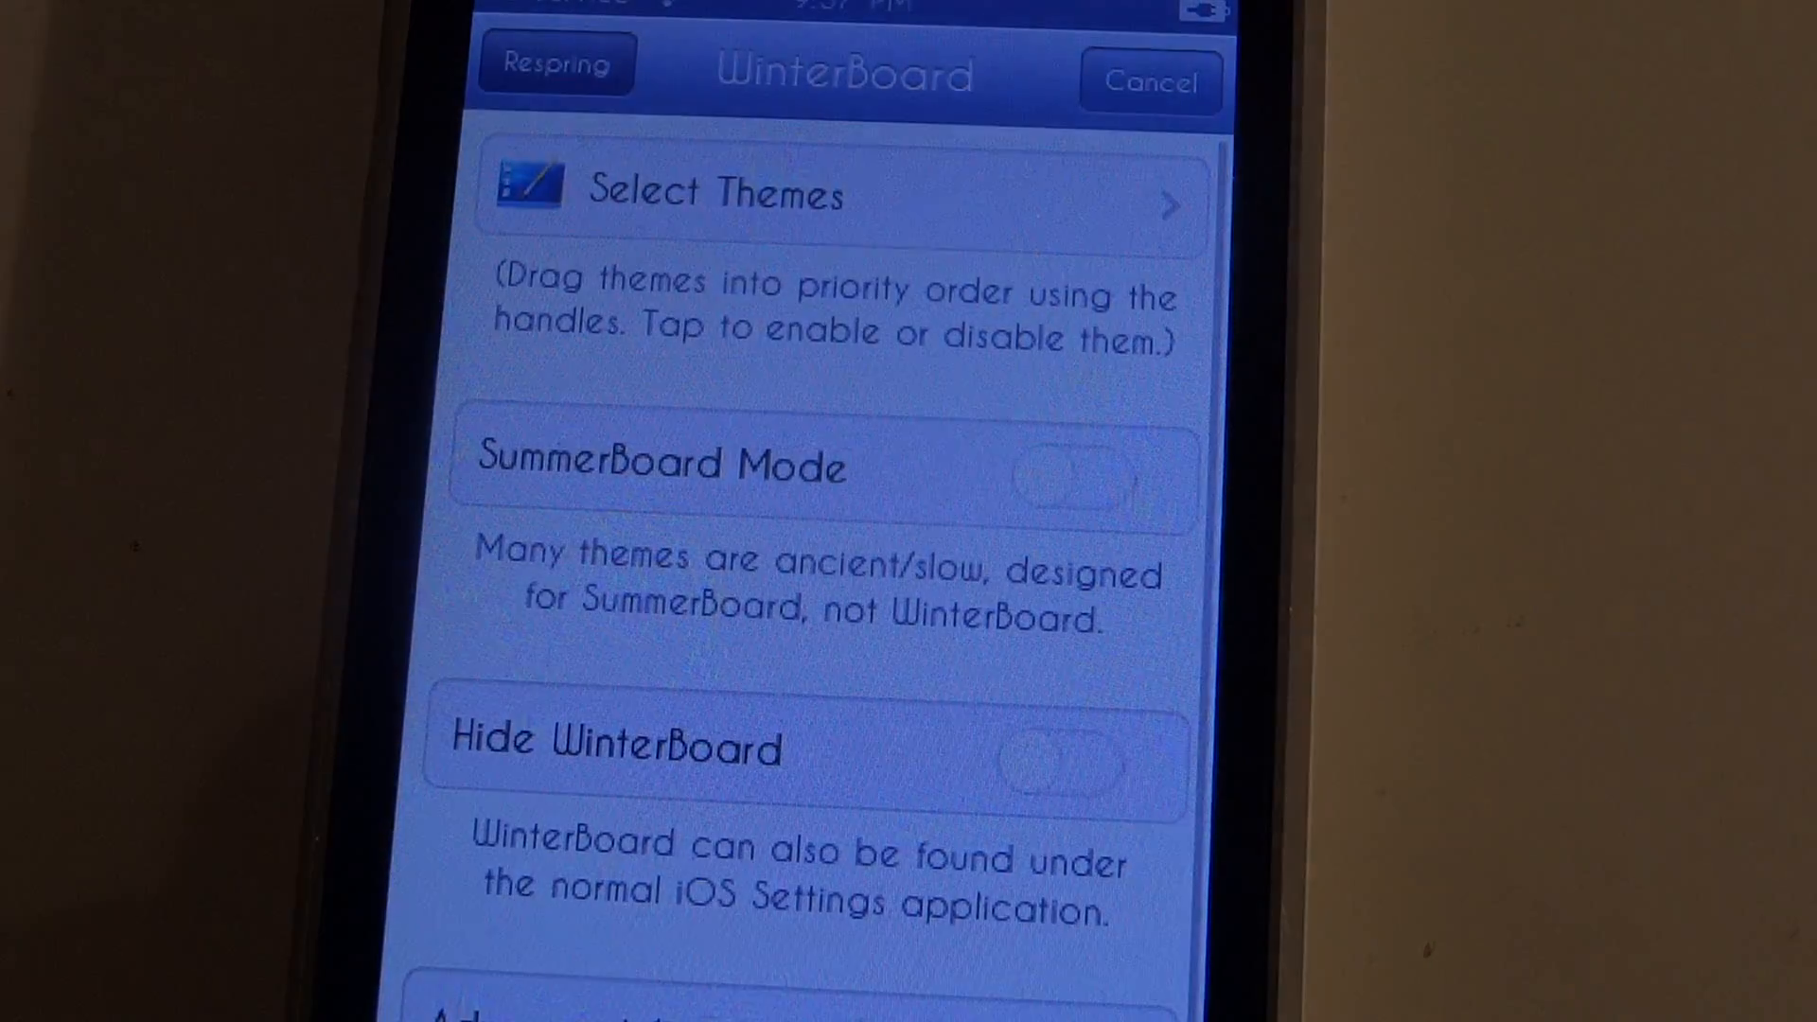
pyautogui.click(555, 63)
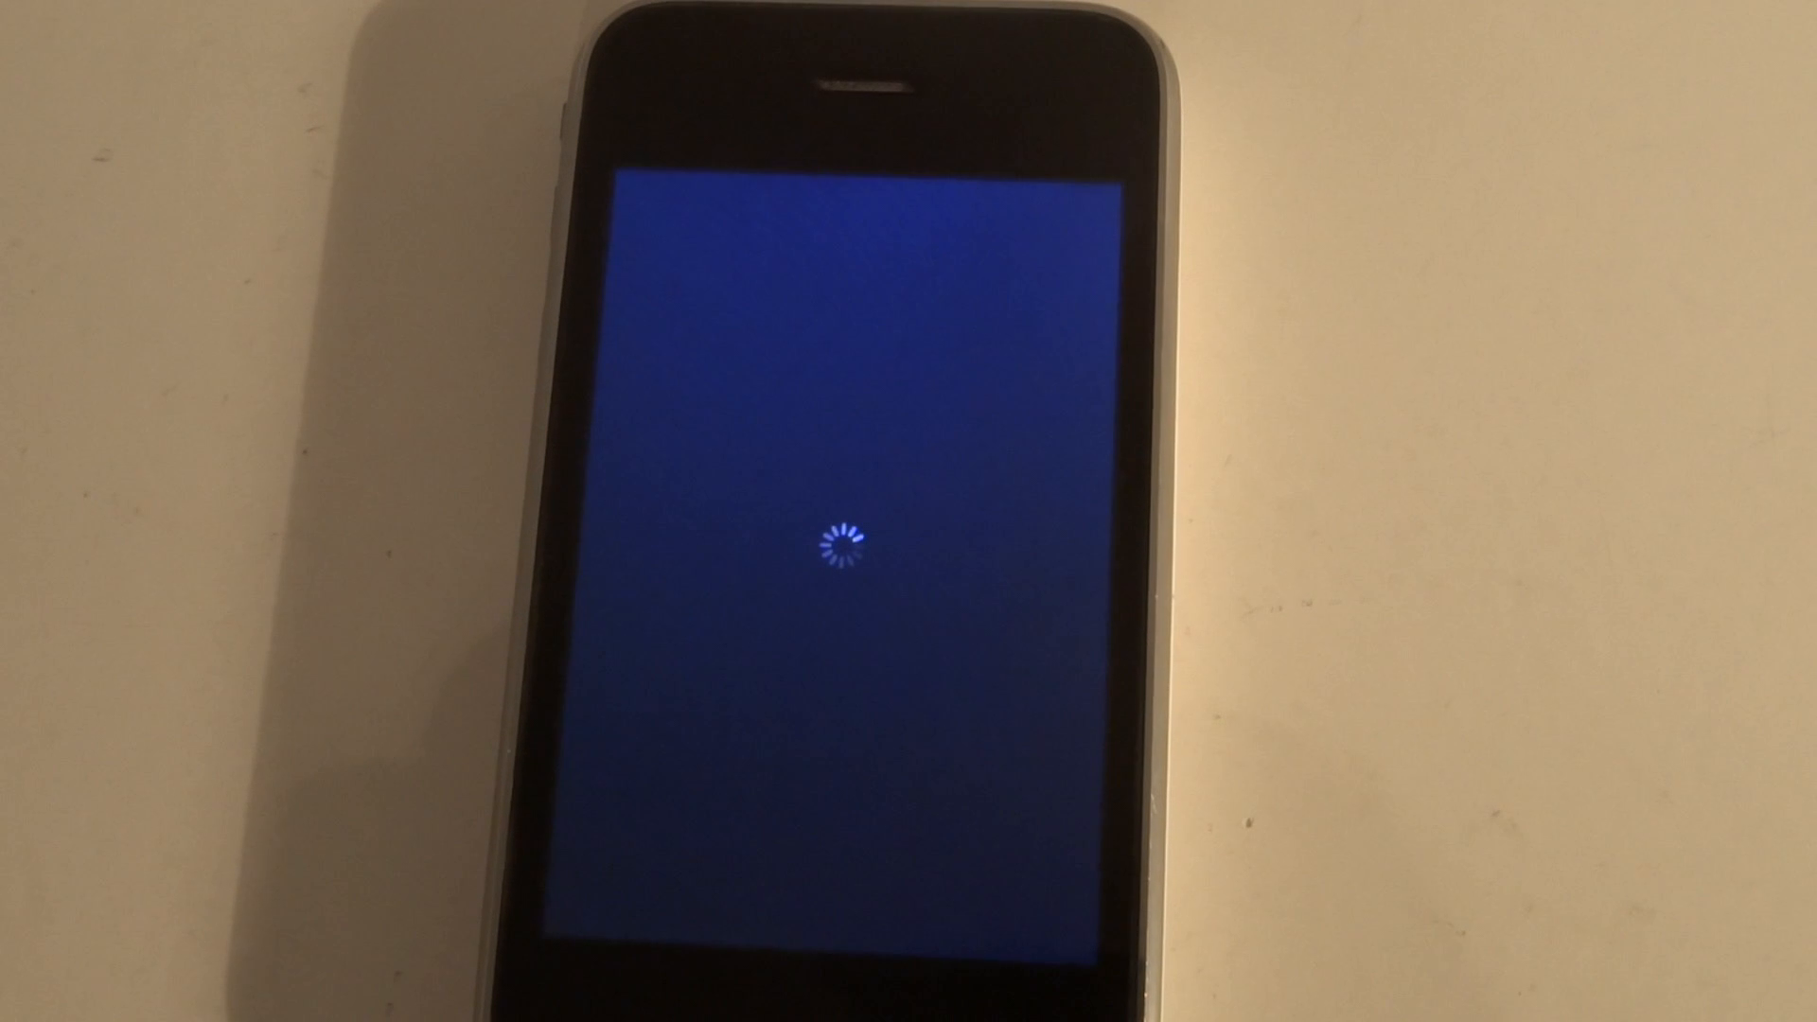